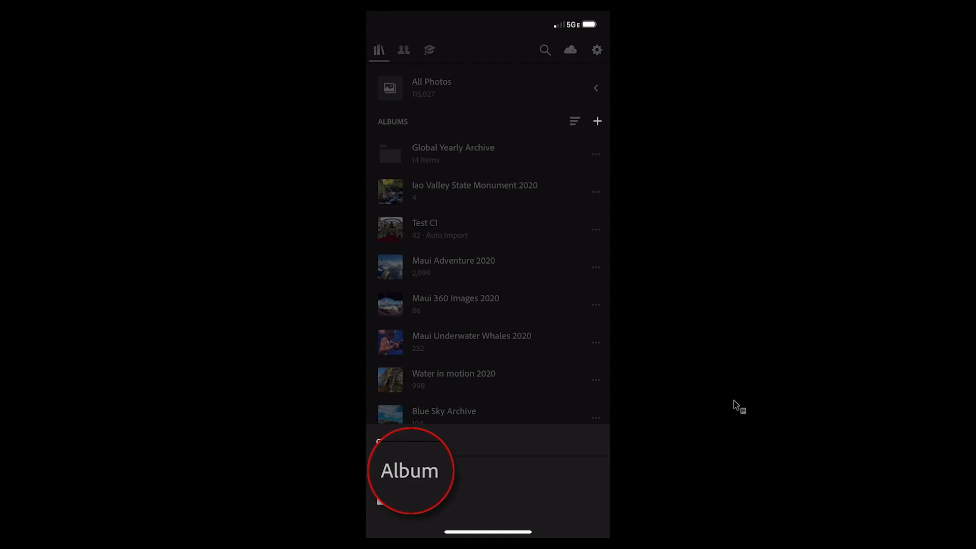
Start a new album, then bring up options for the Iao Valley State Monument 2020 album.
{"action": "left_click", "coordinate": [596, 121]}
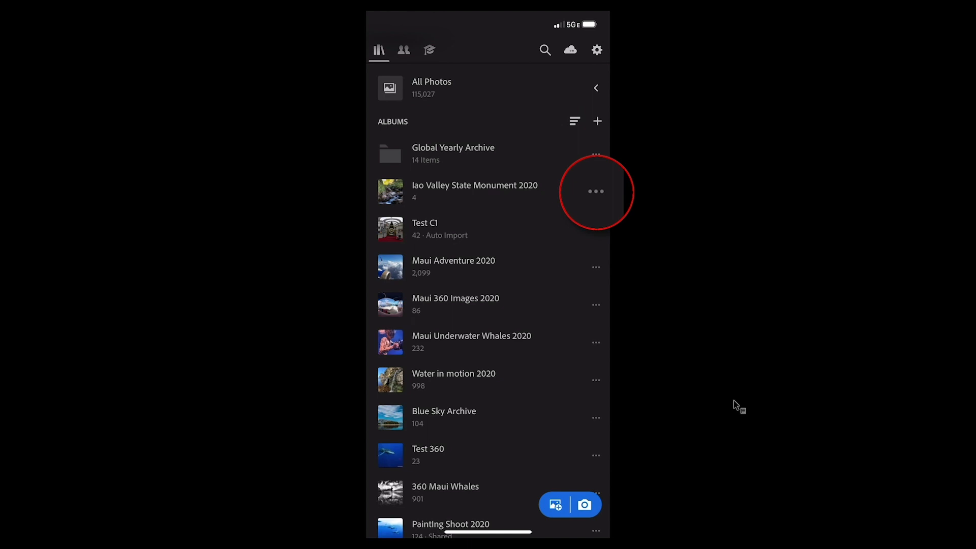
{"action": "left_click", "coordinate": [596, 192]}
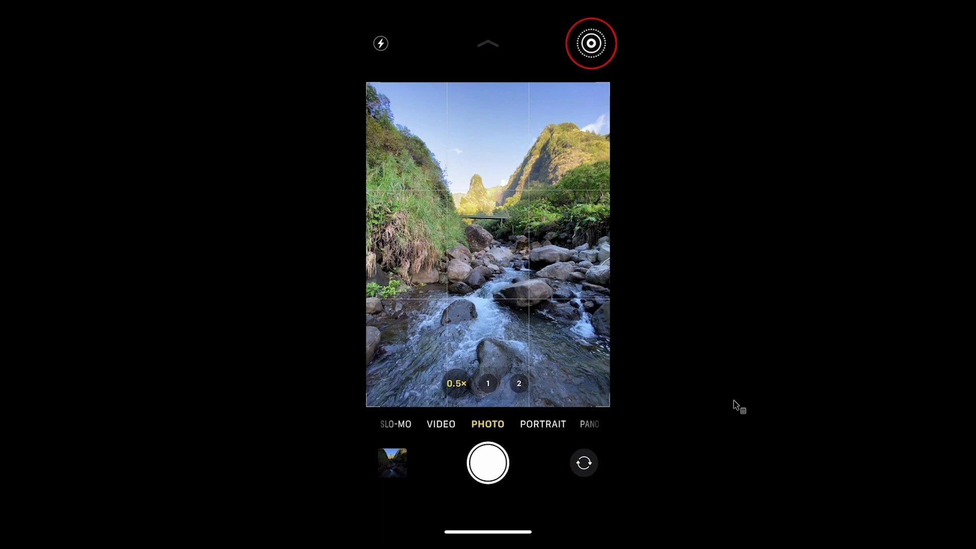
Enable Live Photo and focus on the rocks in the stream before shooting.
{"action": "left_click", "coordinate": [549, 285]}
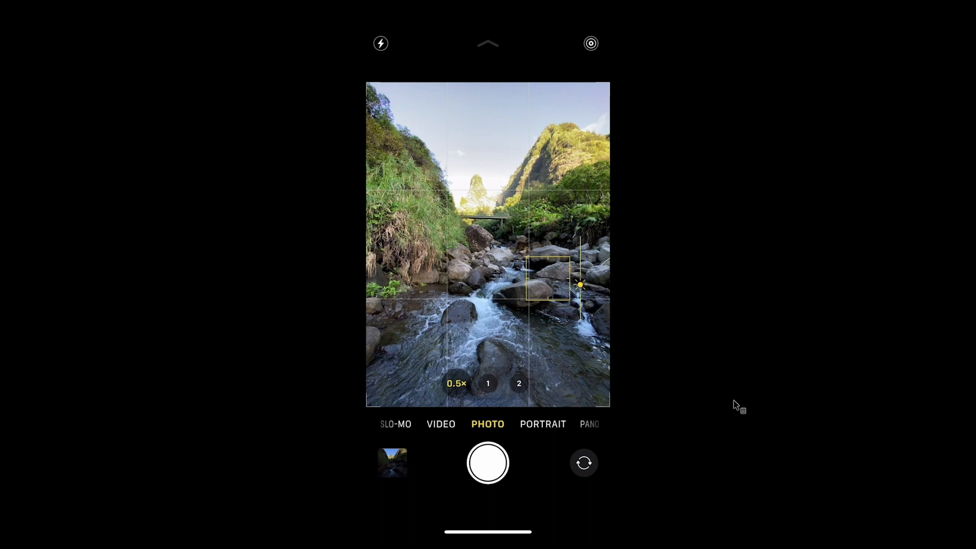
{"action": "left_click", "coordinate": [488, 462]}
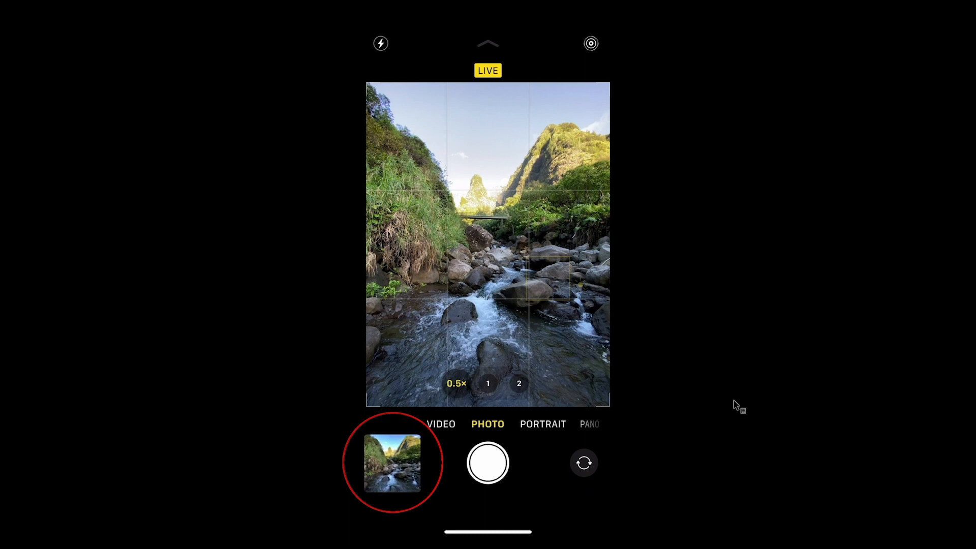
Review the captured stream photo and apply the Long Exposure effect.
{"action": "left_click", "coordinate": [392, 463]}
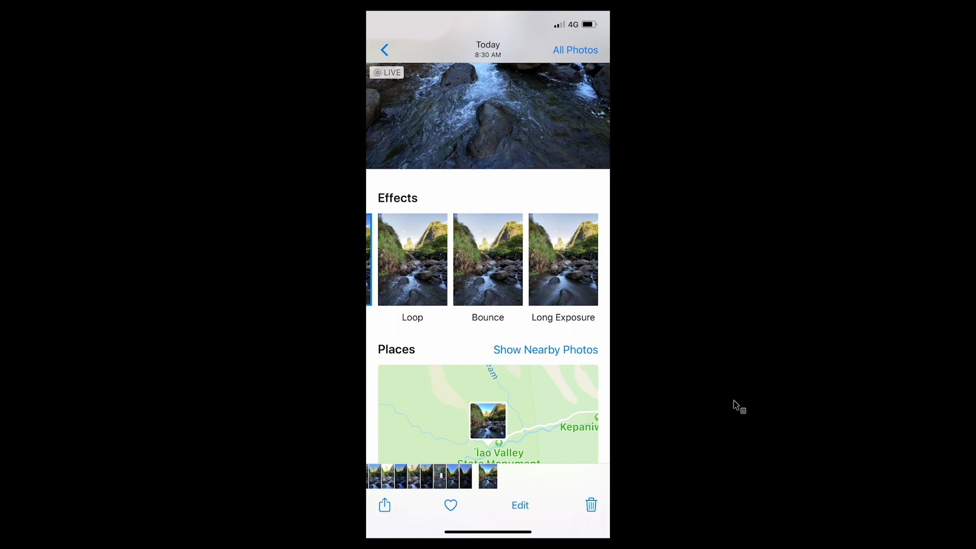
{"action": "left_click", "coordinate": [563, 259]}
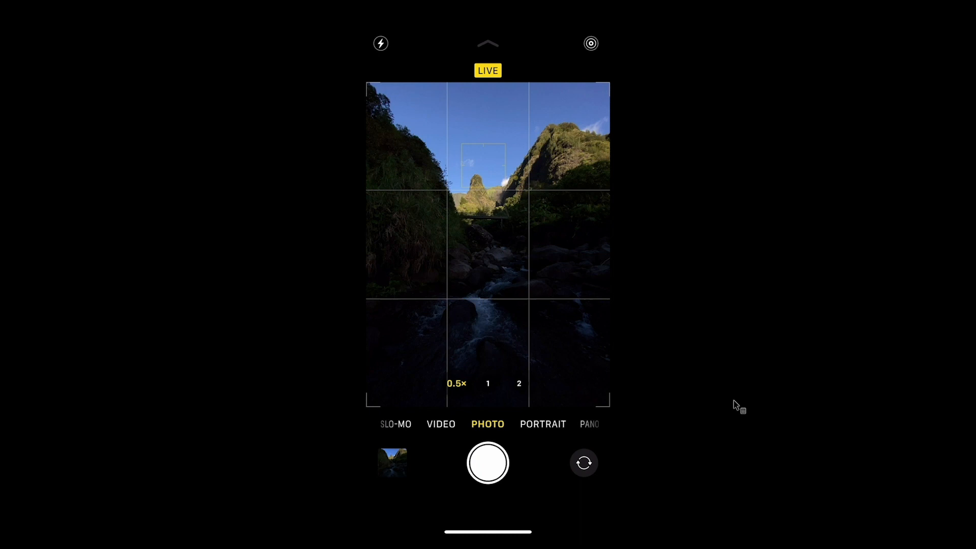
Expose for the bright sky and peak, then make the darker shot a Long Exposure.
{"action": "left_click", "coordinate": [391, 462]}
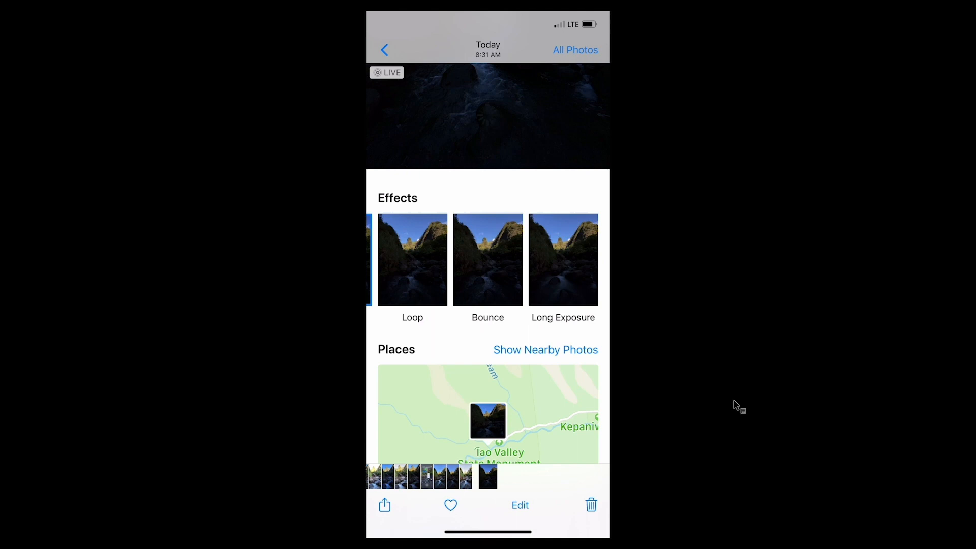
{"action": "left_click", "coordinate": [563, 259]}
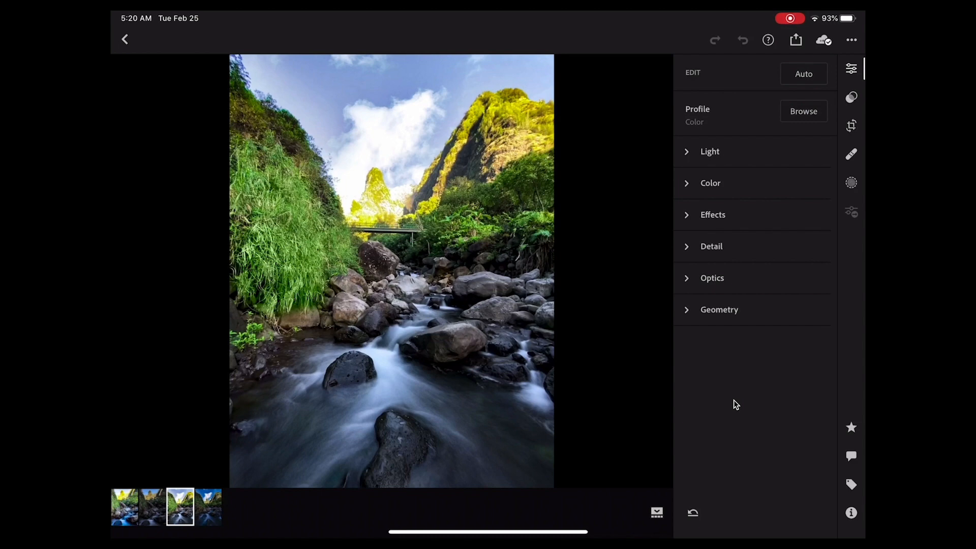
Load the darker long-exposure stream photo from the filmstrip for editing.
{"action": "left_click", "coordinate": [709, 152]}
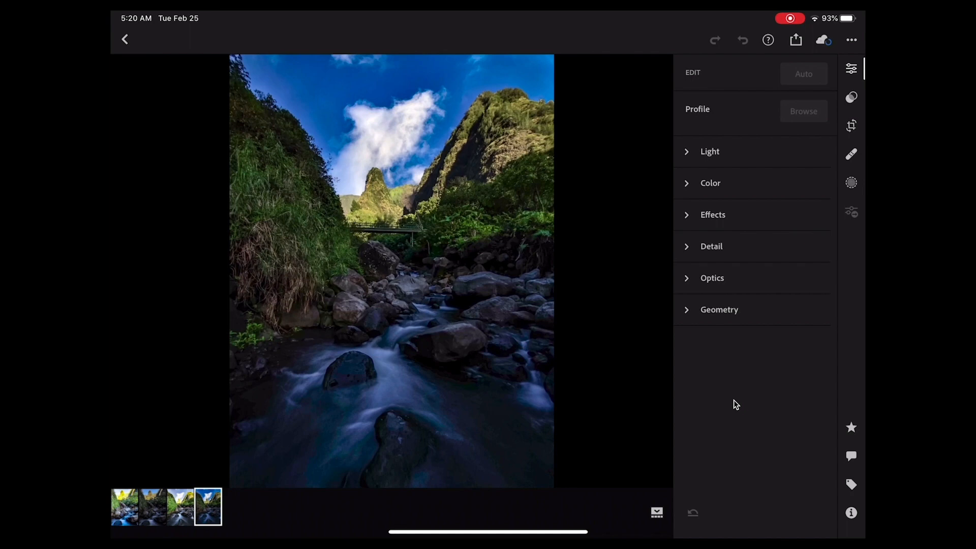
Show the Effects settings with Clarity +47 and Dehaze +33 on the darker shot.
{"action": "left_click", "coordinate": [804, 73]}
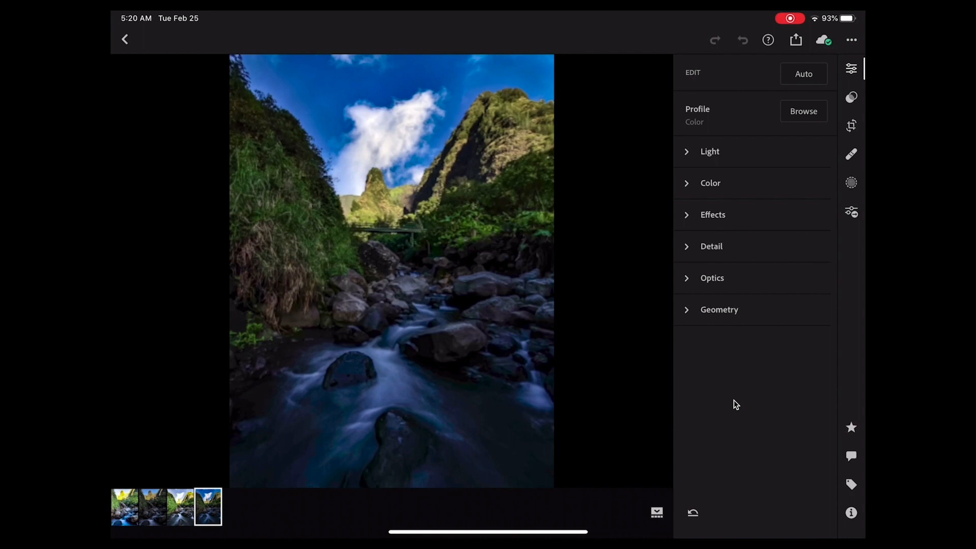
{"action": "left_click", "coordinate": [709, 151]}
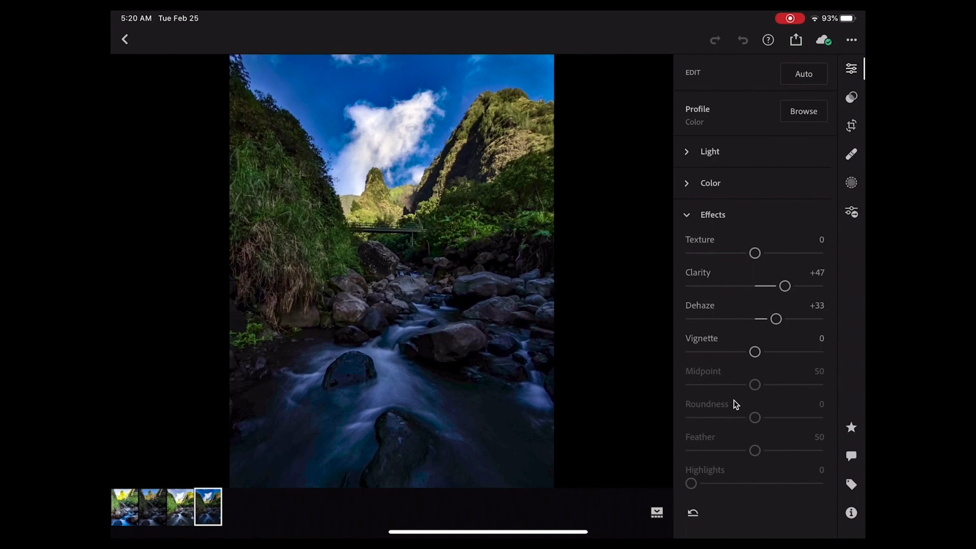
Export the edited stream photo to the camera roll via Share.
{"action": "left_click", "coordinate": [795, 40]}
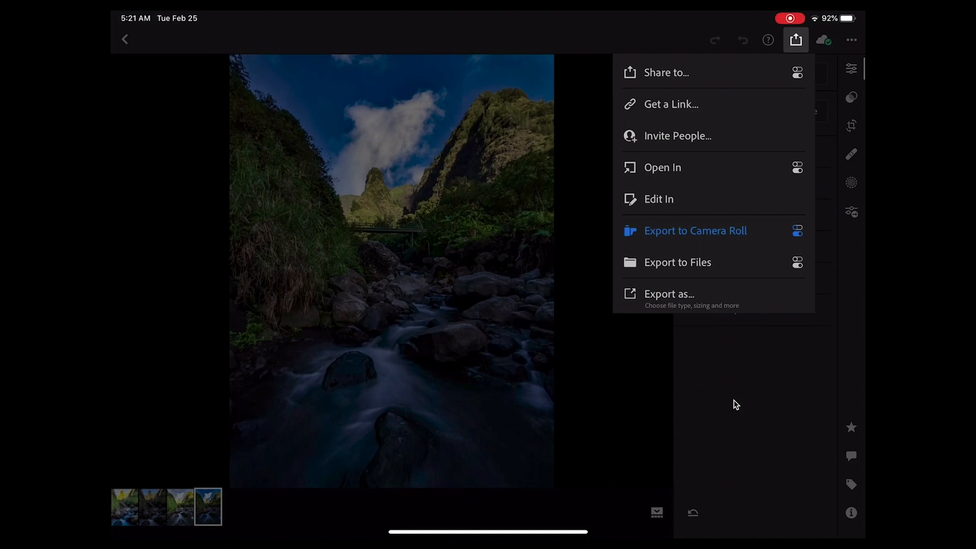
{"action": "left_click", "coordinate": [696, 231]}
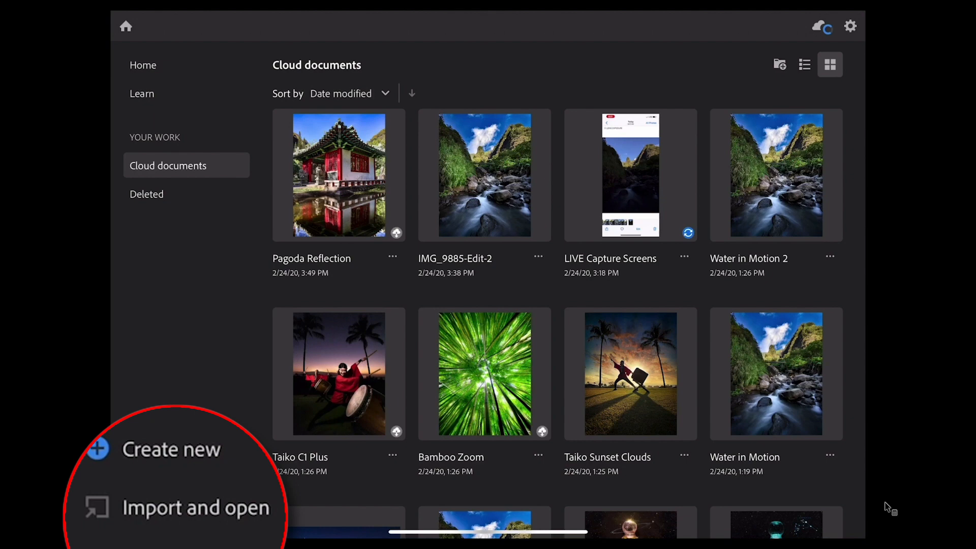
Import the exported IMG_9884-Edit photo as a new Photoshop document.
{"action": "left_click", "coordinate": [185, 505]}
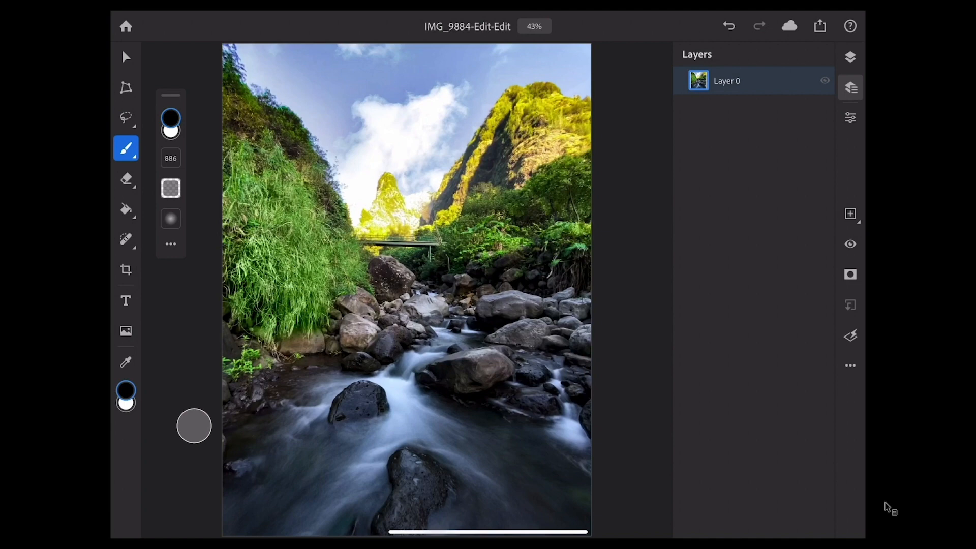
{"action": "left_click", "coordinate": [126, 331]}
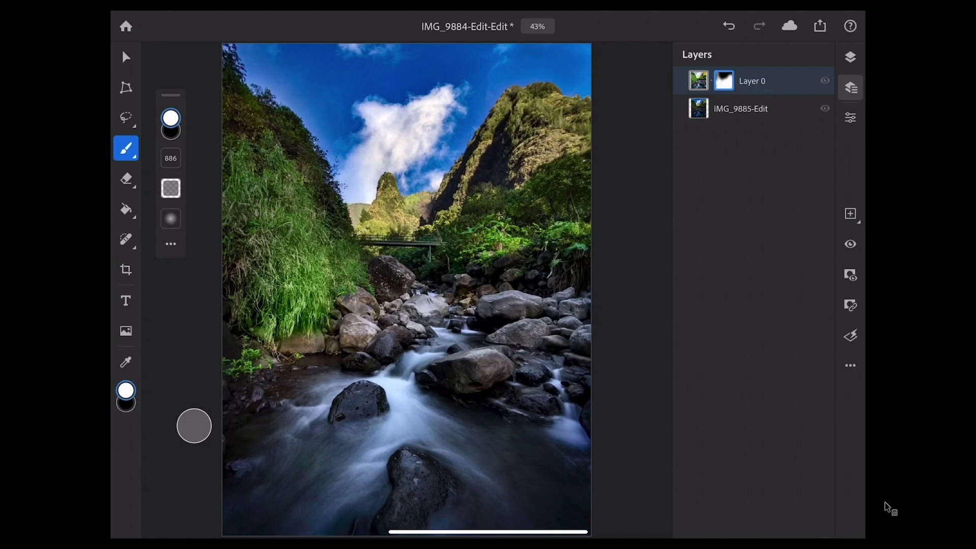
Display Layer 0's painted mask alone, black over the sky and white elsewhere.
{"action": "left_click", "coordinate": [724, 80]}
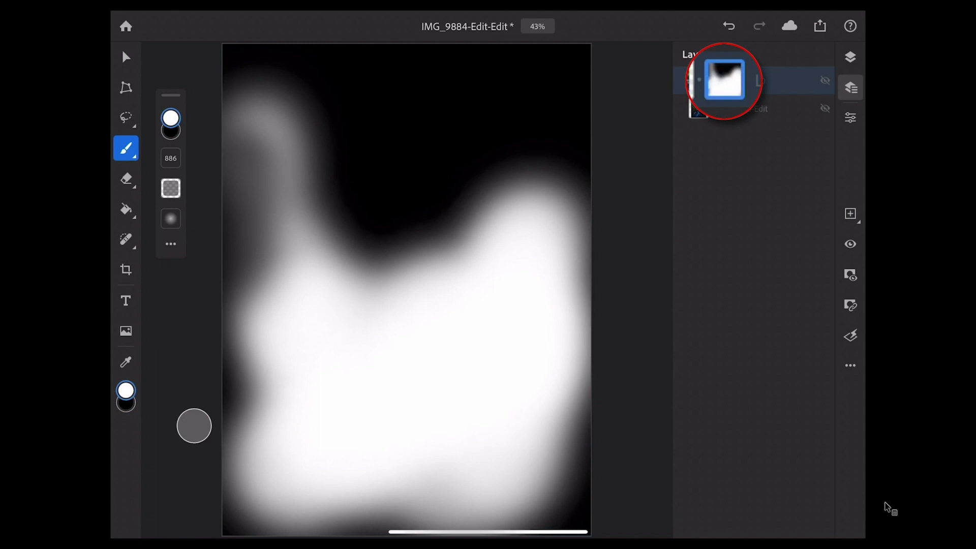